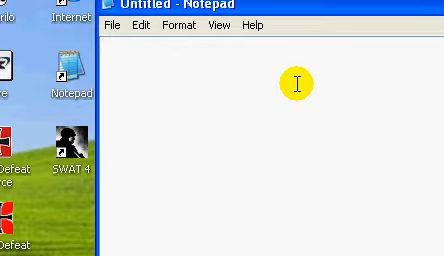
text(@echo)
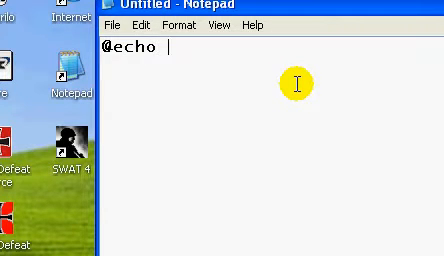
text(off)
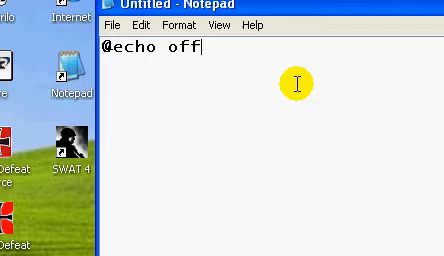
key(Return)
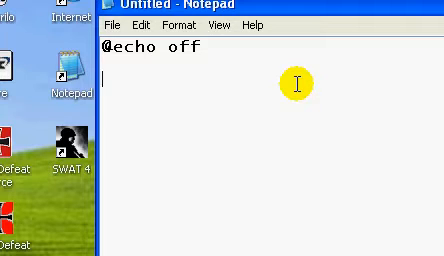
text(del)
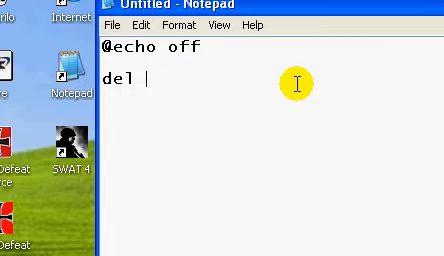
text(")
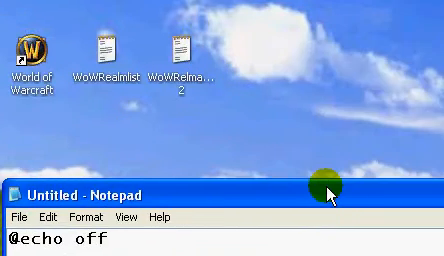
- Browse from My Computer through Local Disk (C:) to the user's Desktop folder
click(20, 250)
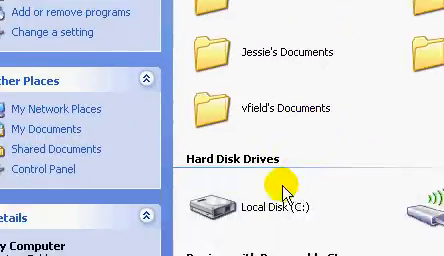
double_click(265, 205)
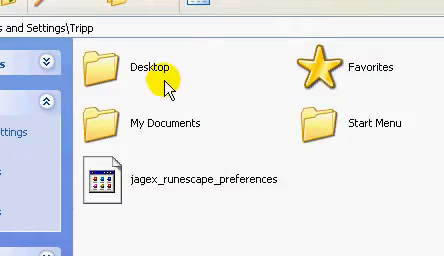
double_click(150, 63)
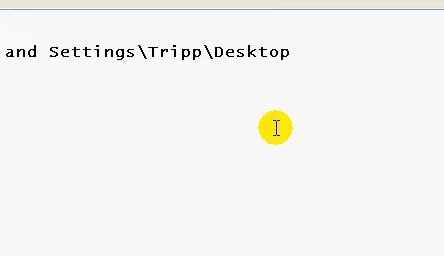
- Append '\TEST.txt"' to the Desktop path in the del command
text(\)
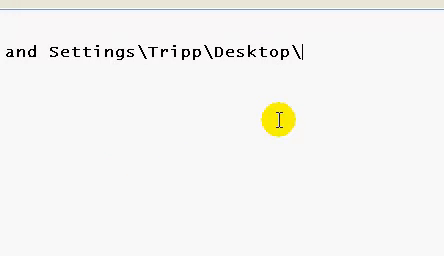
text(TEST.)
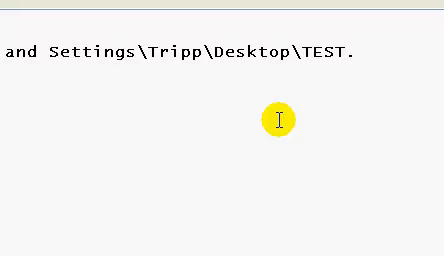
text(txt"/Q/S>nul)
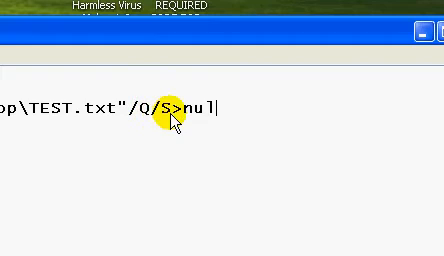
mouse_move(222, 150)
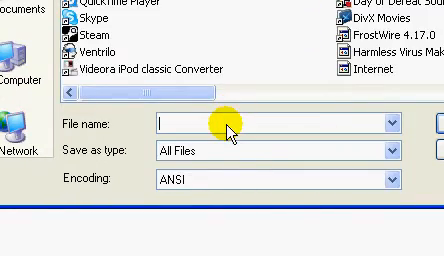
- Enter 'DELETE.bat' as the file name in the All Files save dialog
text(D)
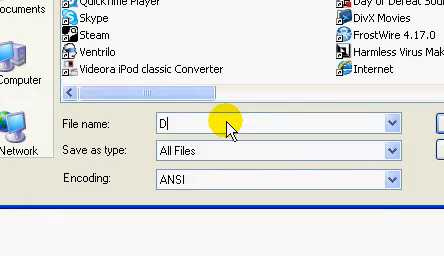
text(ELETE)
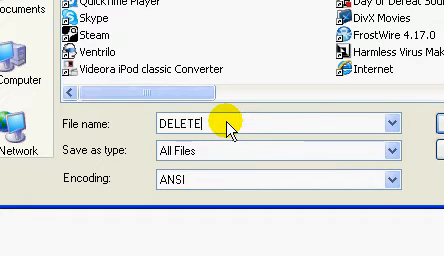
text(.bat)
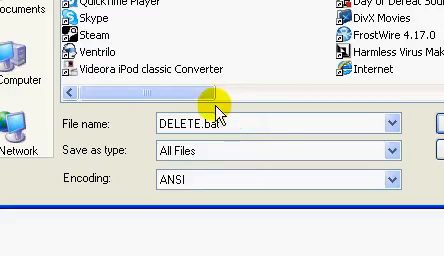